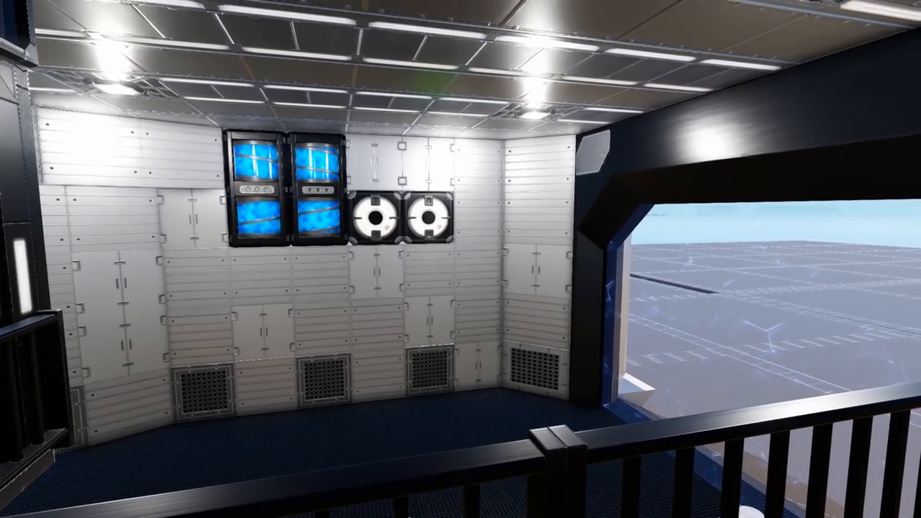
{"action": "mouse_move", "coordinate": [461, 259]}
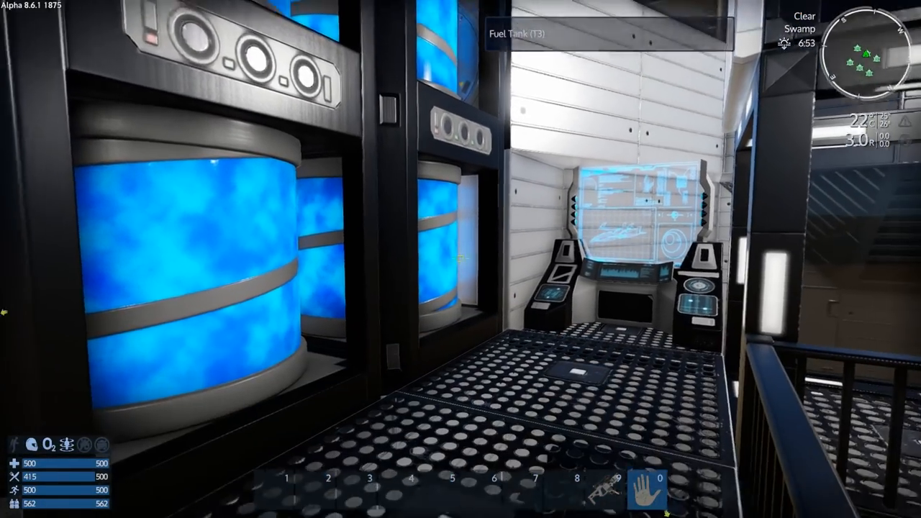
{"action": "mouse_move", "coordinate": [460, 259]}
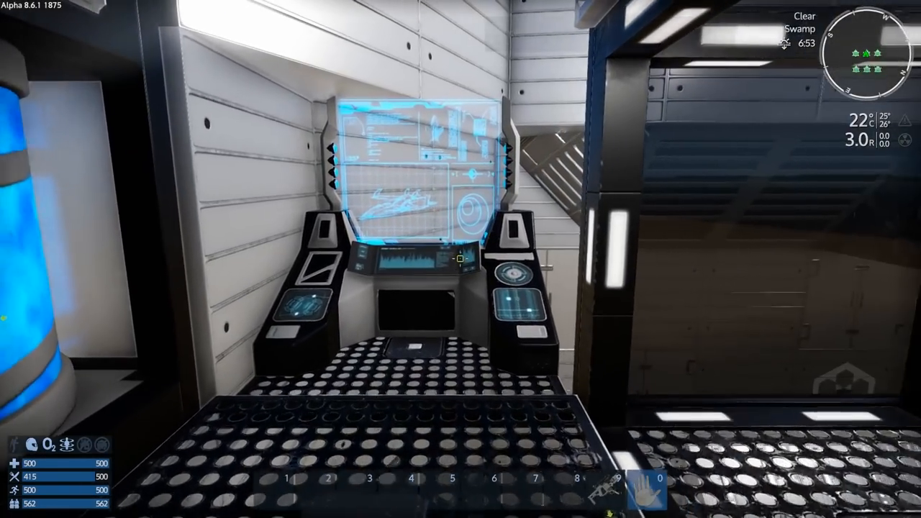
{"action": "mouse_move", "coordinate": [460, 260]}
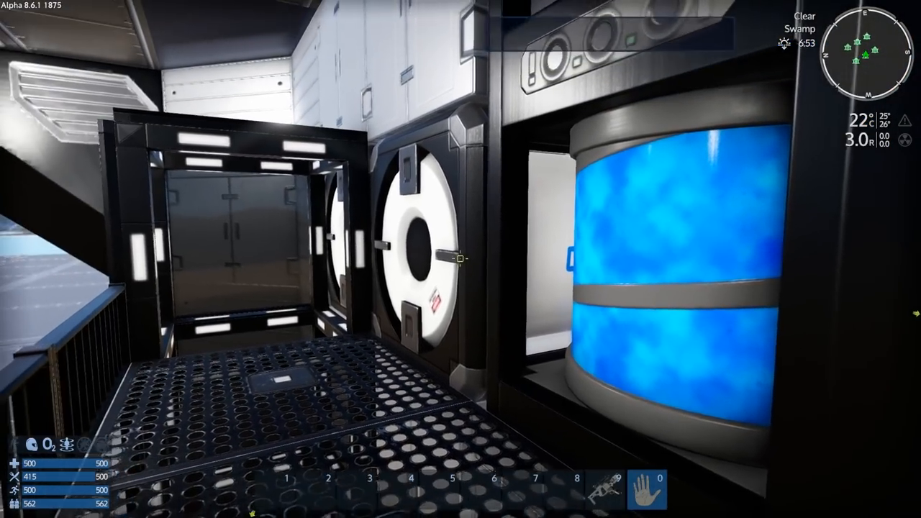
{"action": "mouse_move", "coordinate": [460, 259]}
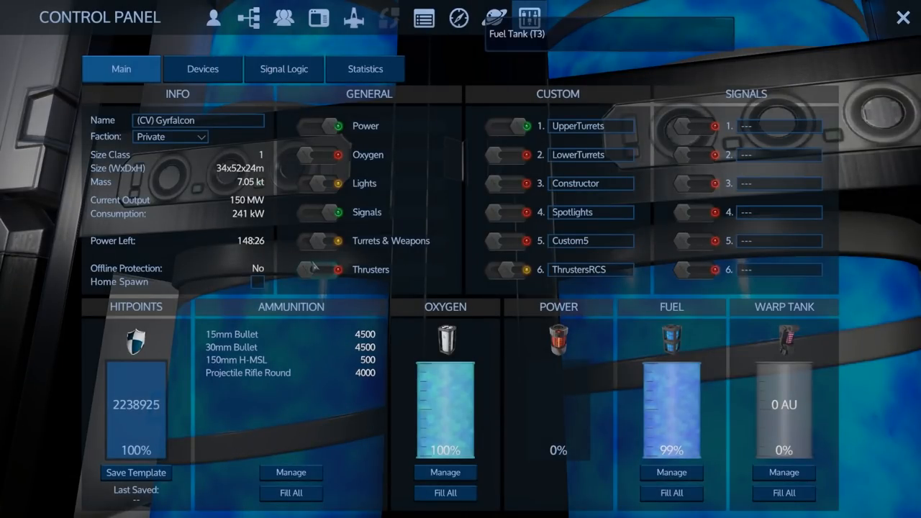
- Walk past the T3 fuel tanks and bring up the Control Panel's Main overview
{"action": "left_click", "coordinate": [904, 17]}
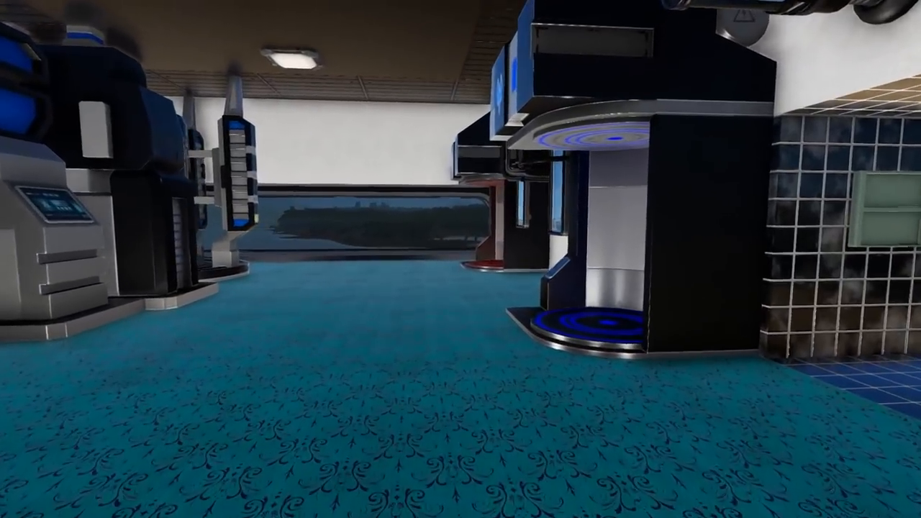
{"action": "mouse_move", "coordinate": [461, 259]}
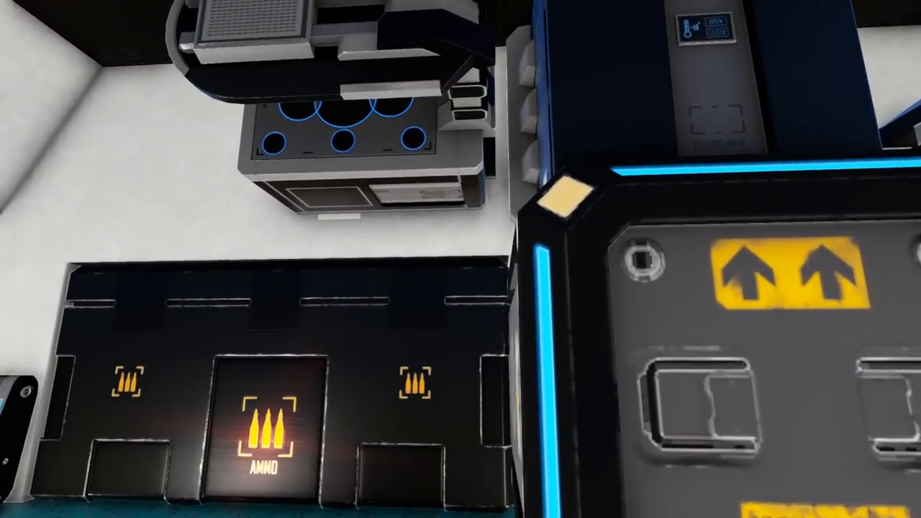
{"action": "mouse_move", "coordinate": [461, 259]}
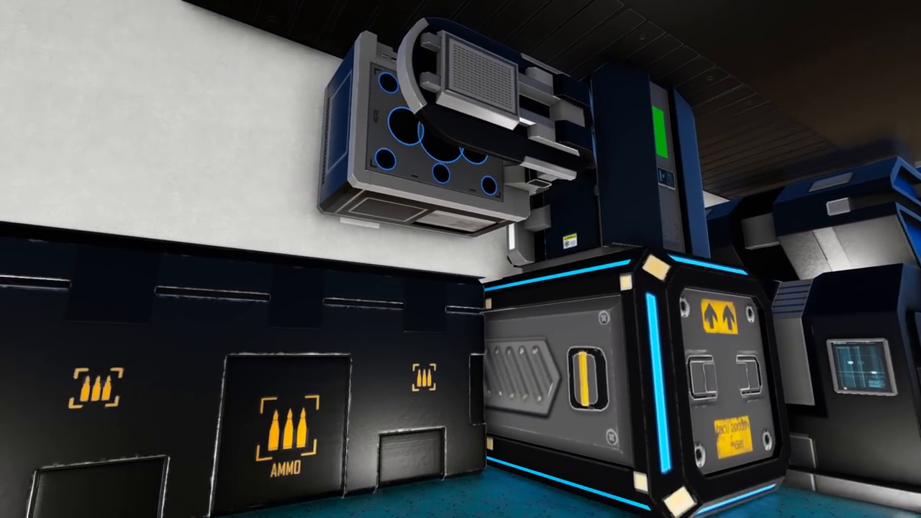
{"action": "mouse_move", "coordinate": [460, 260]}
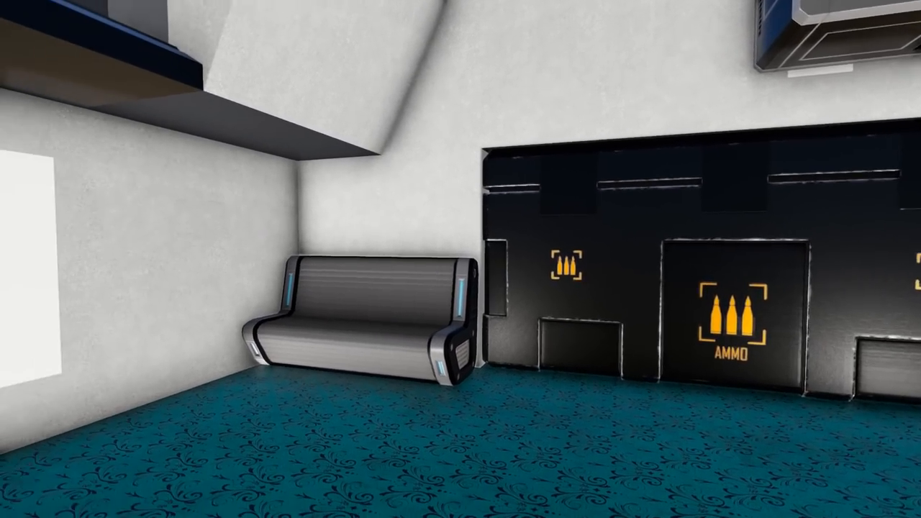
{"action": "mouse_move", "coordinate": [460, 260]}
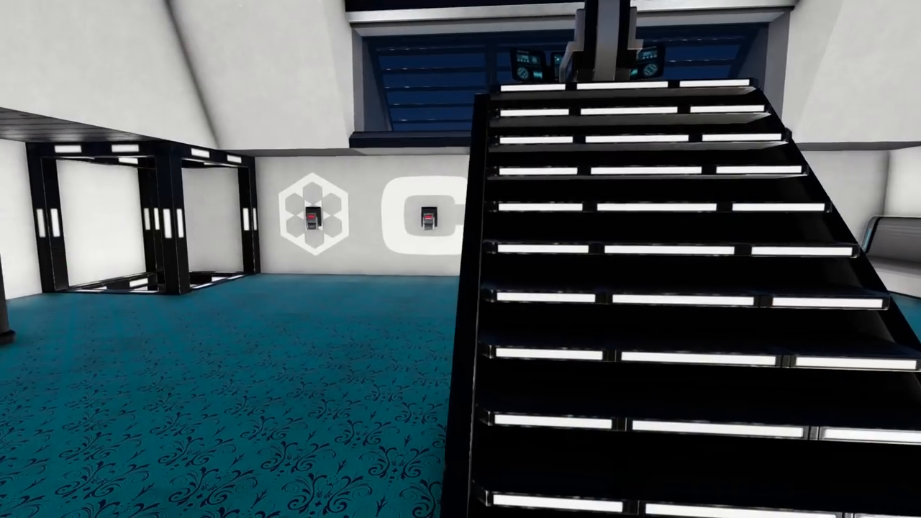
{"action": "mouse_move", "coordinate": [461, 259]}
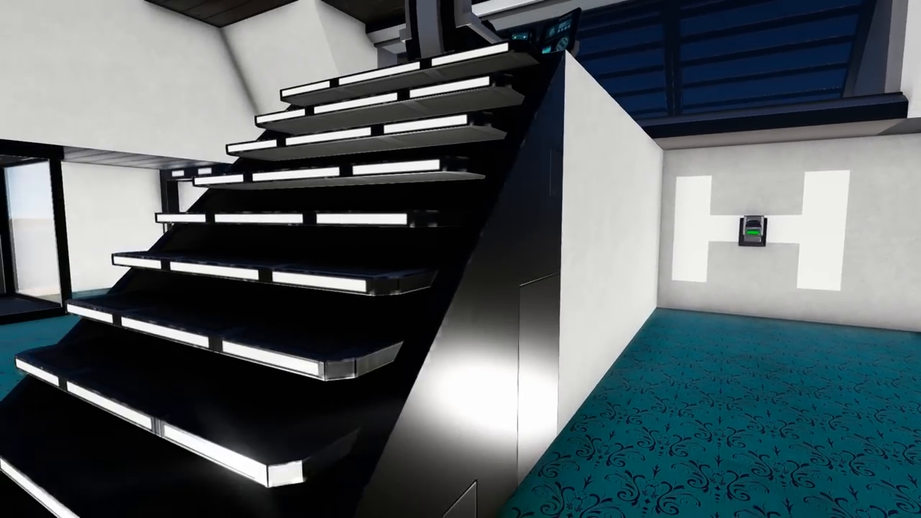
{"action": "mouse_move", "coordinate": [461, 259]}
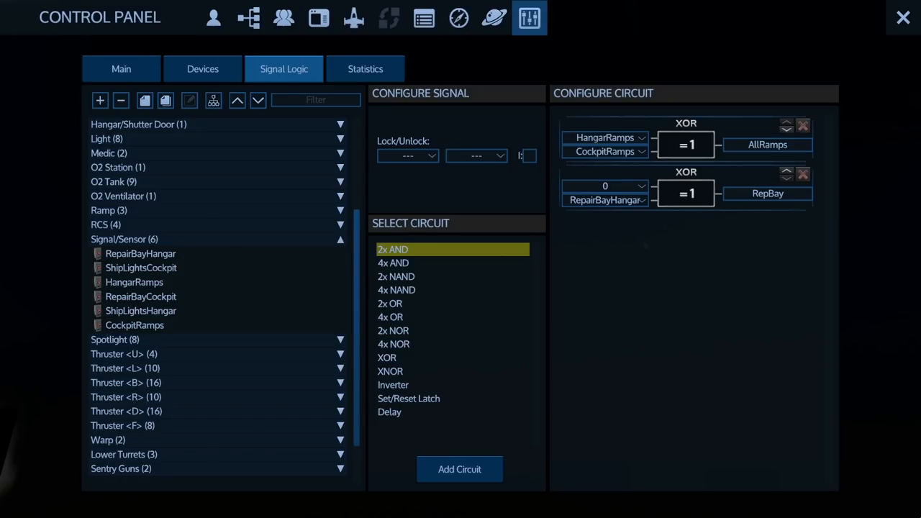
{"action": "mouse_move", "coordinate": [645, 245]}
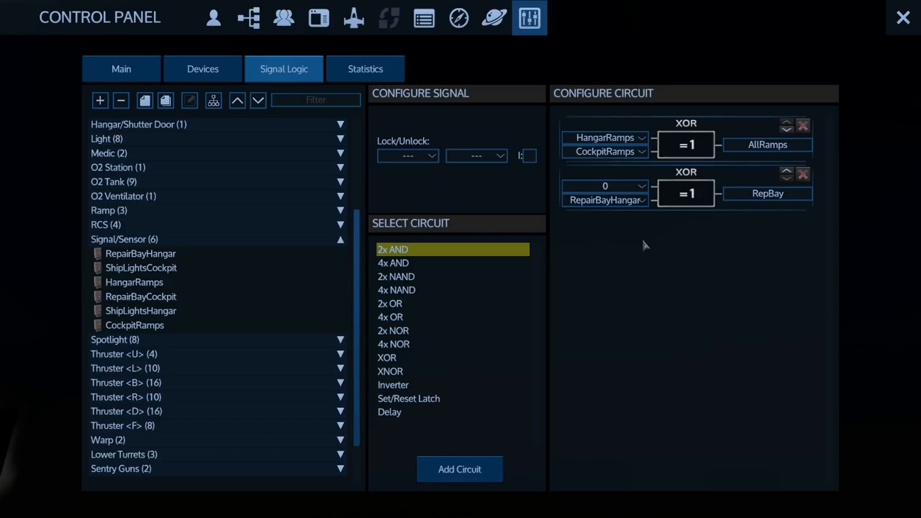
- Set the RepBay XOR's empty input to RepairbayCockpit, pairing it with RepairBayHangar
{"action": "left_click", "coordinate": [605, 186]}
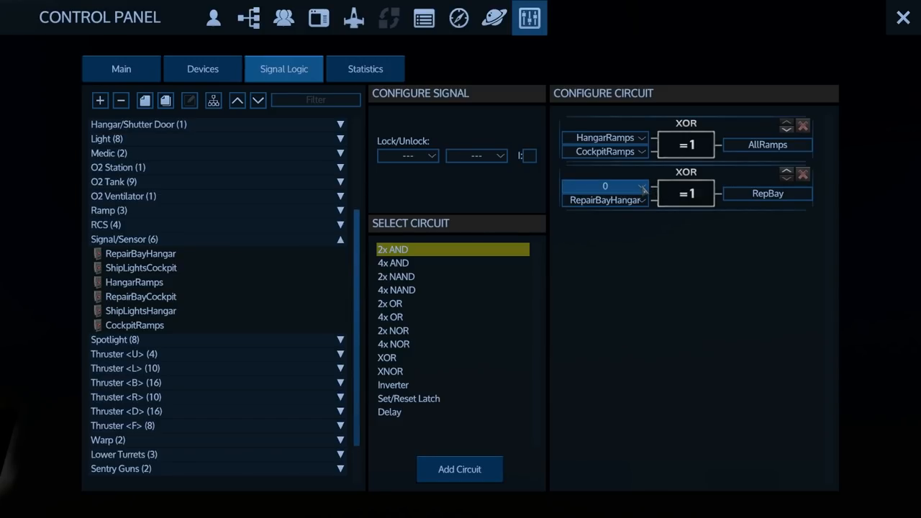
{"action": "left_click", "coordinate": [641, 200]}
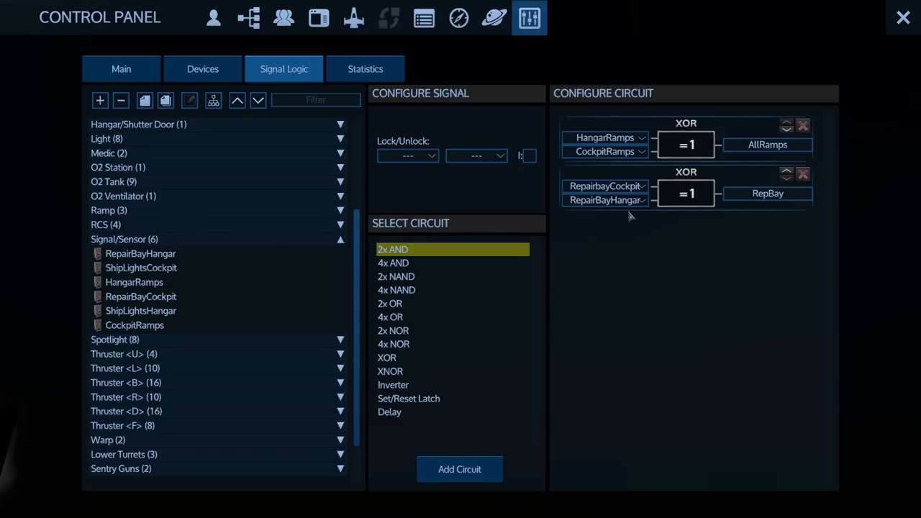
{"action": "mouse_move", "coordinate": [641, 221]}
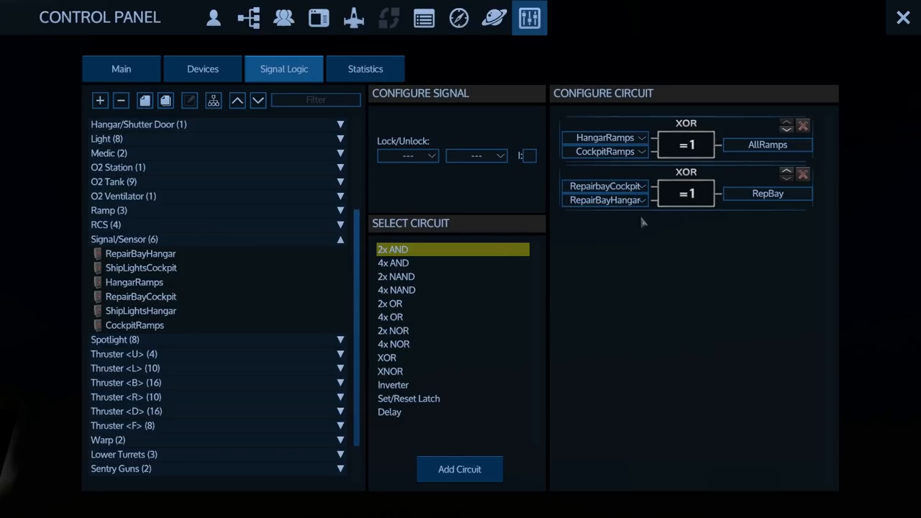
{"action": "mouse_move", "coordinate": [645, 246]}
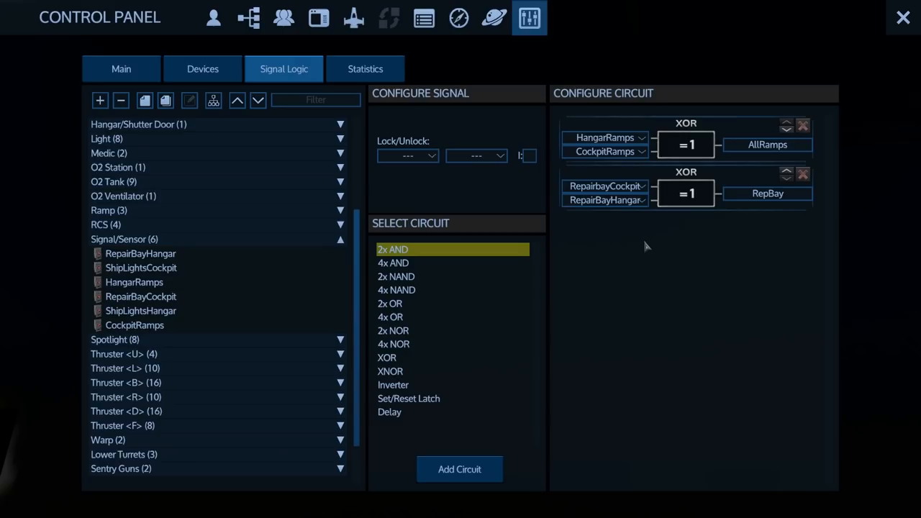
{"action": "mouse_move", "coordinate": [636, 249]}
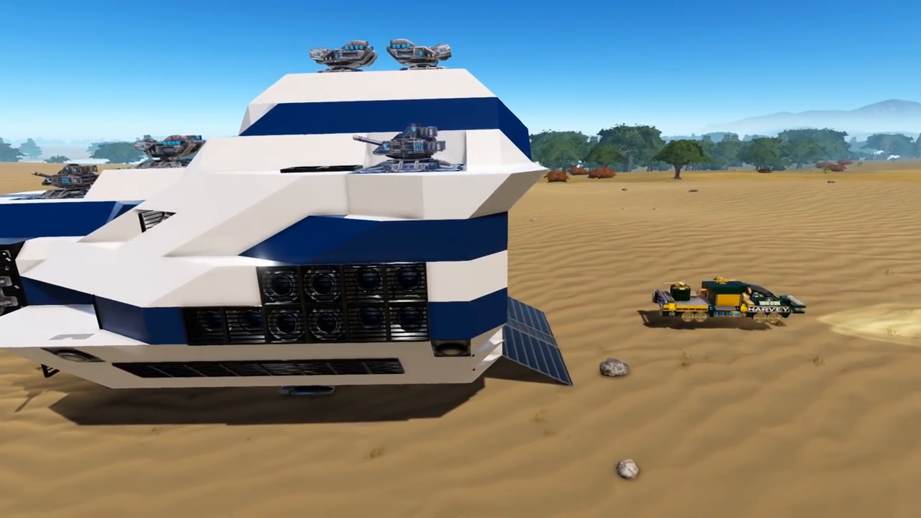
{"action": "mouse_move", "coordinate": [461, 259]}
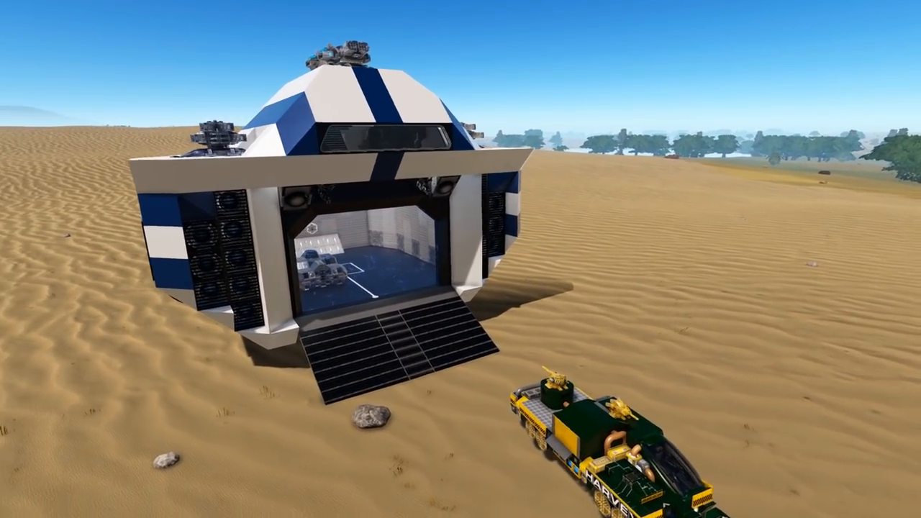